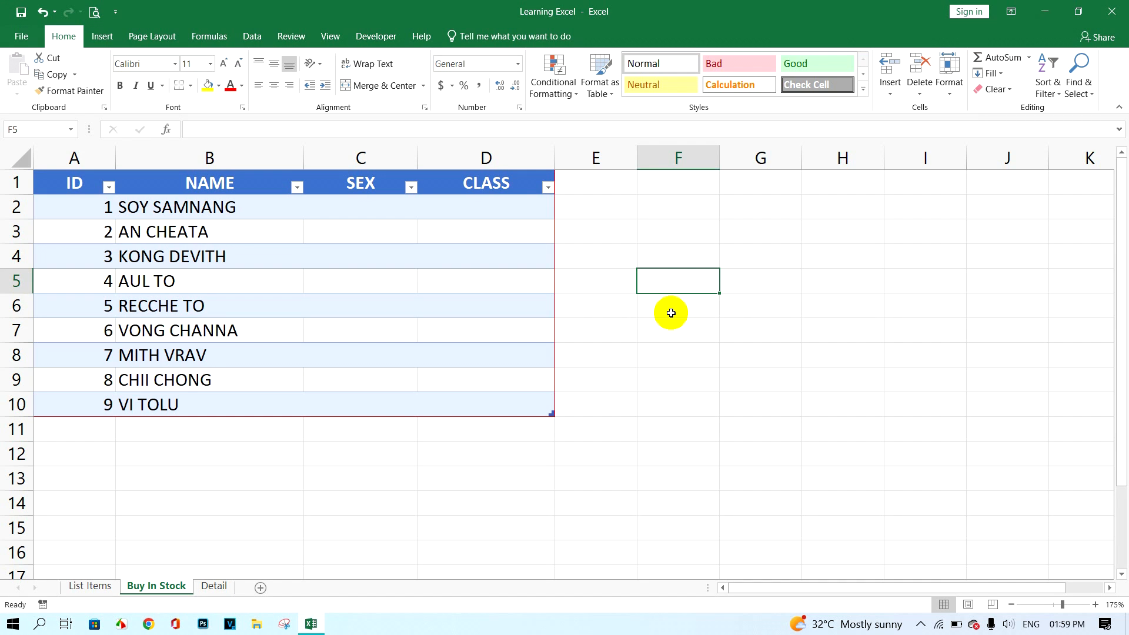
mouse_move(667, 293)
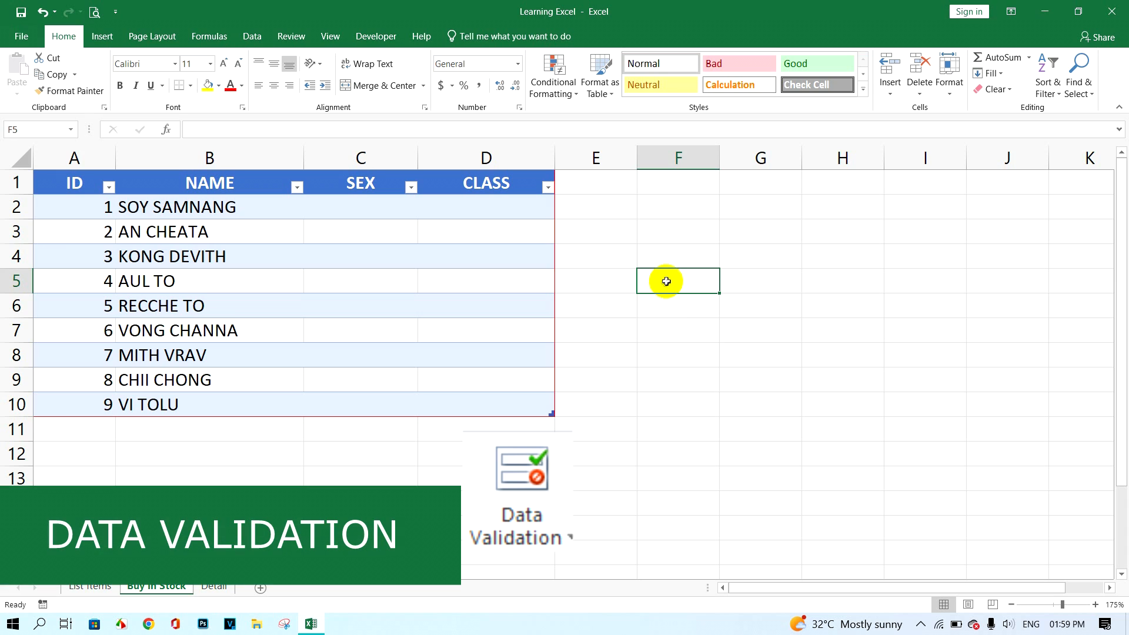
mouse_move(660, 284)
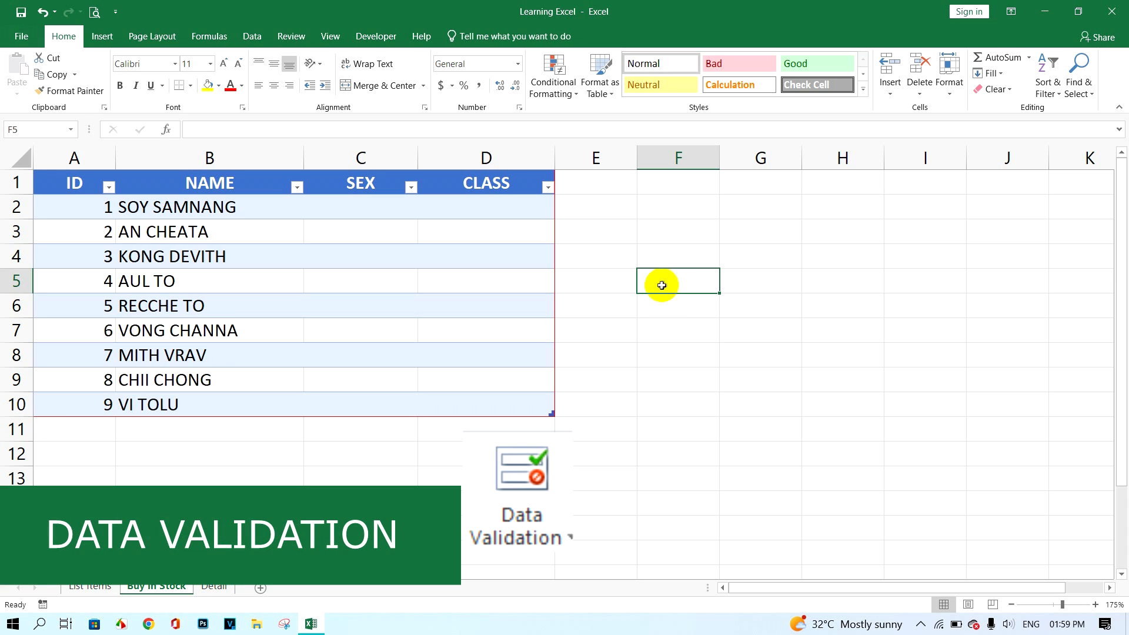
mouse_move(554, 254)
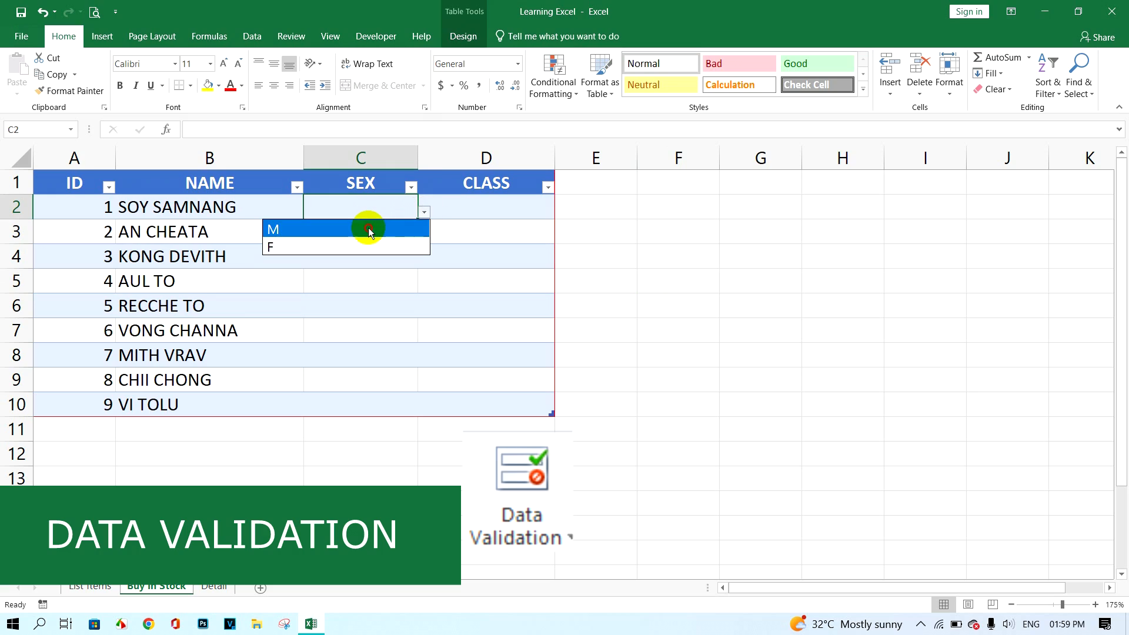
click(273, 229)
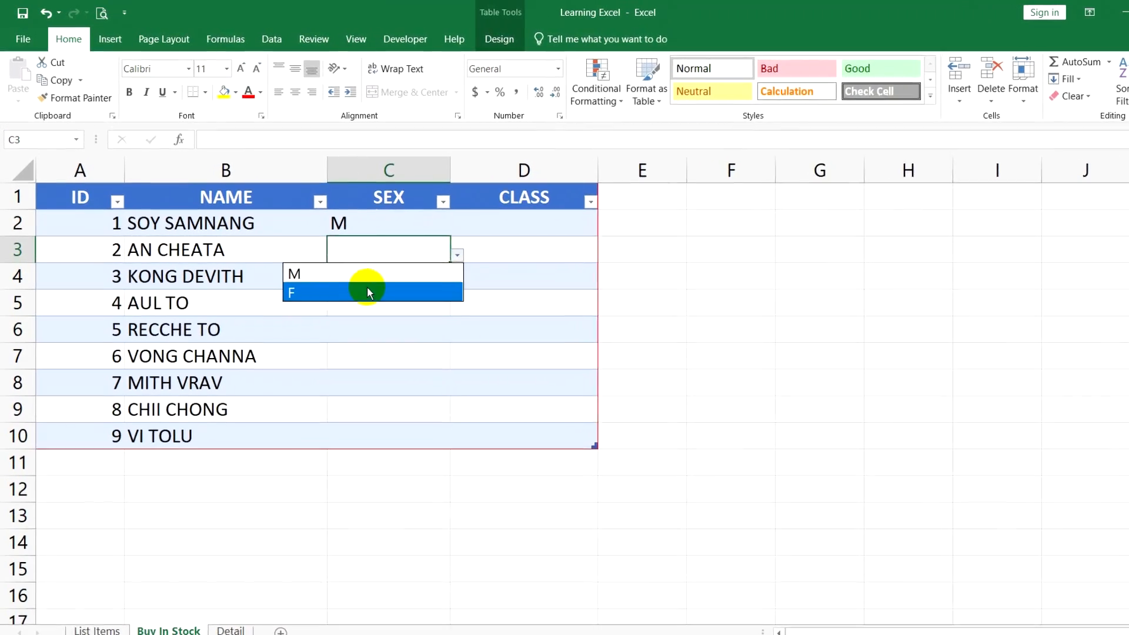
click(367, 292)
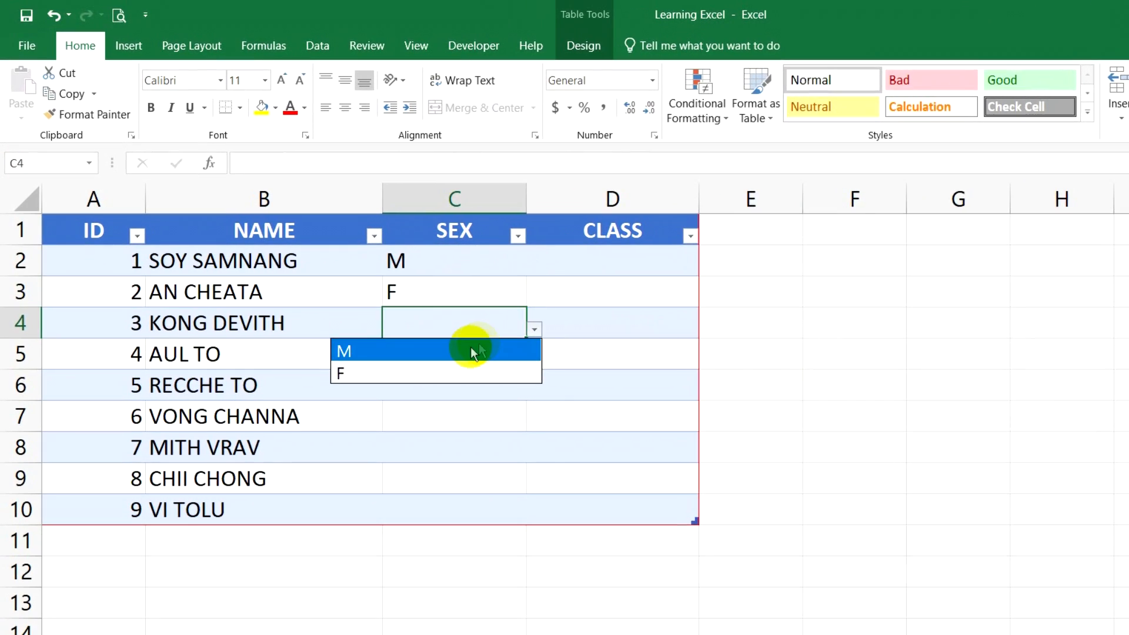
click(345, 351)
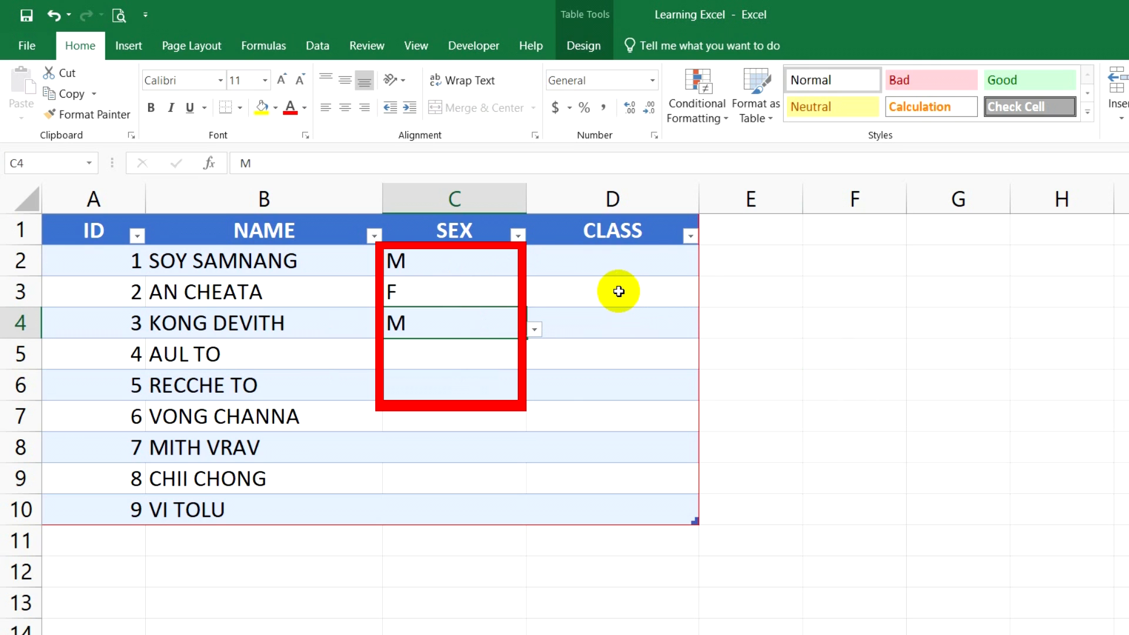
click(705, 267)
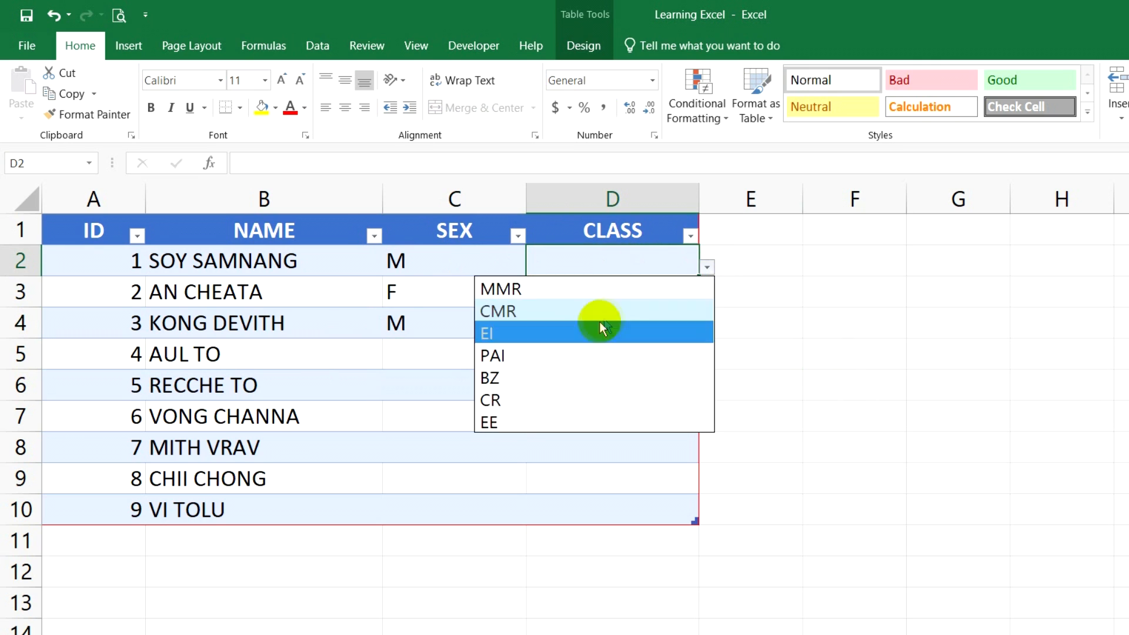
click(487, 333)
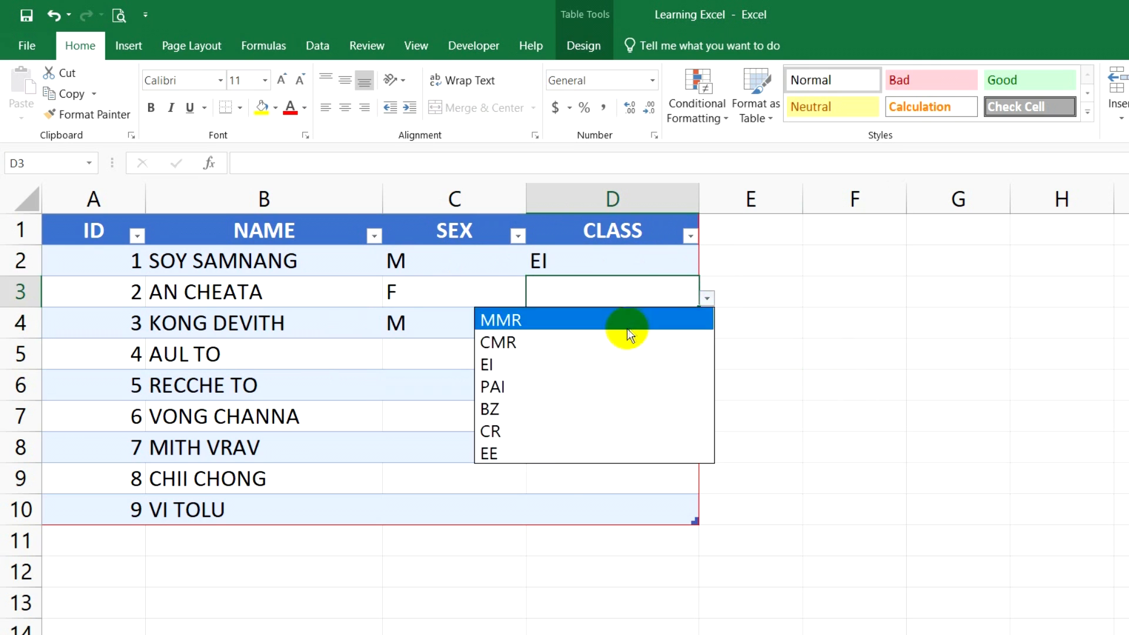
click(498, 320)
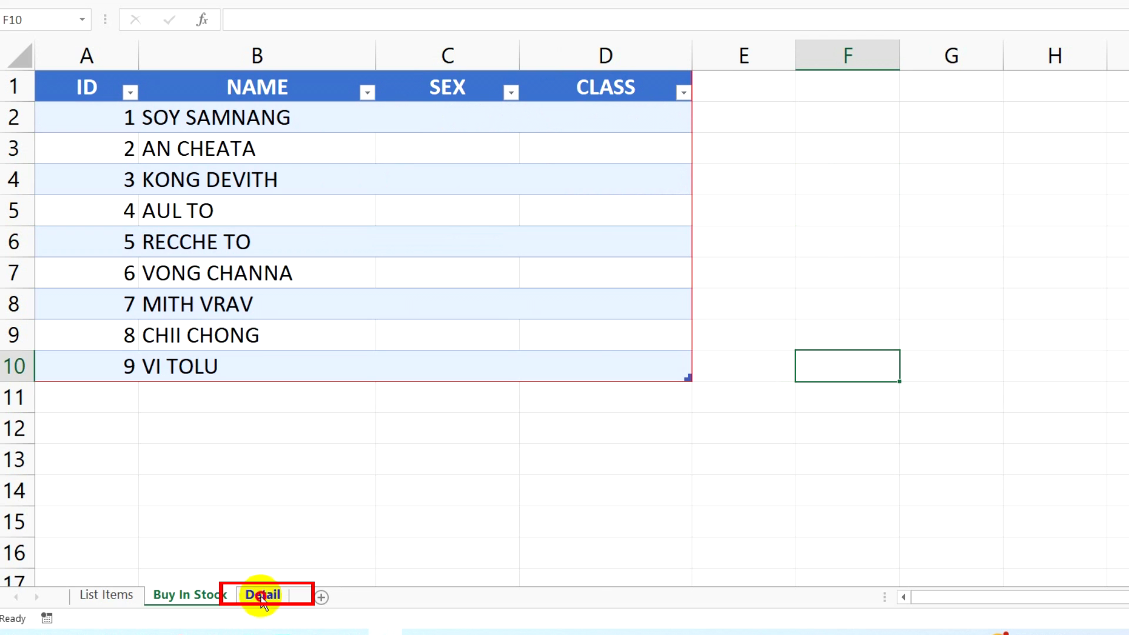
Review the SEX and CLASS source lists on the Detail sheet, then return to Buy In Stock.
click(262, 594)
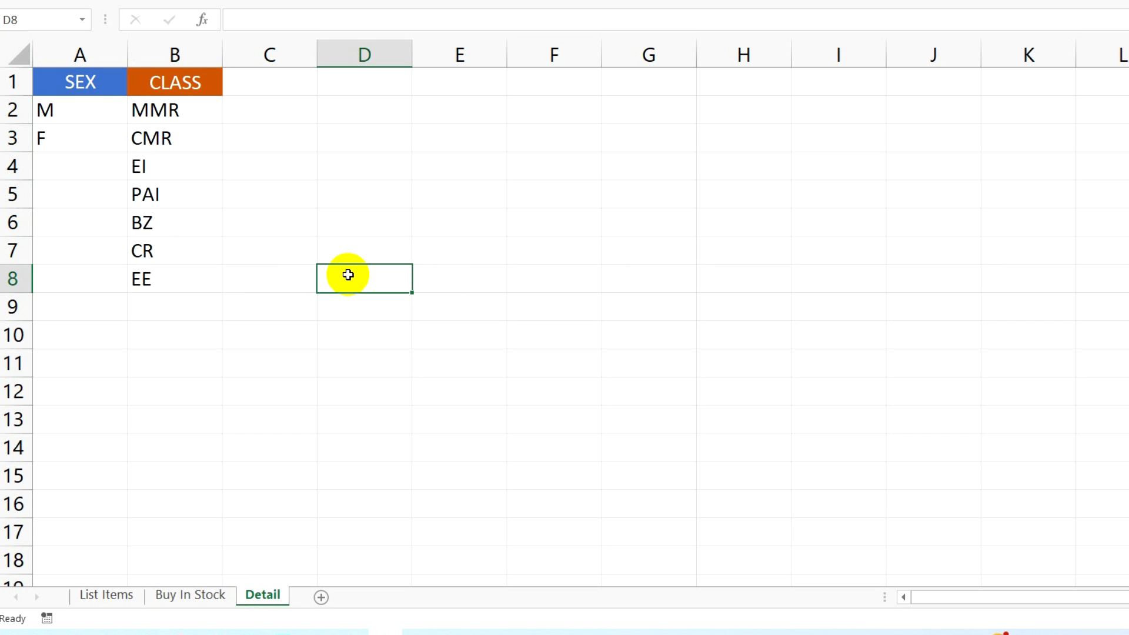
click(192, 595)
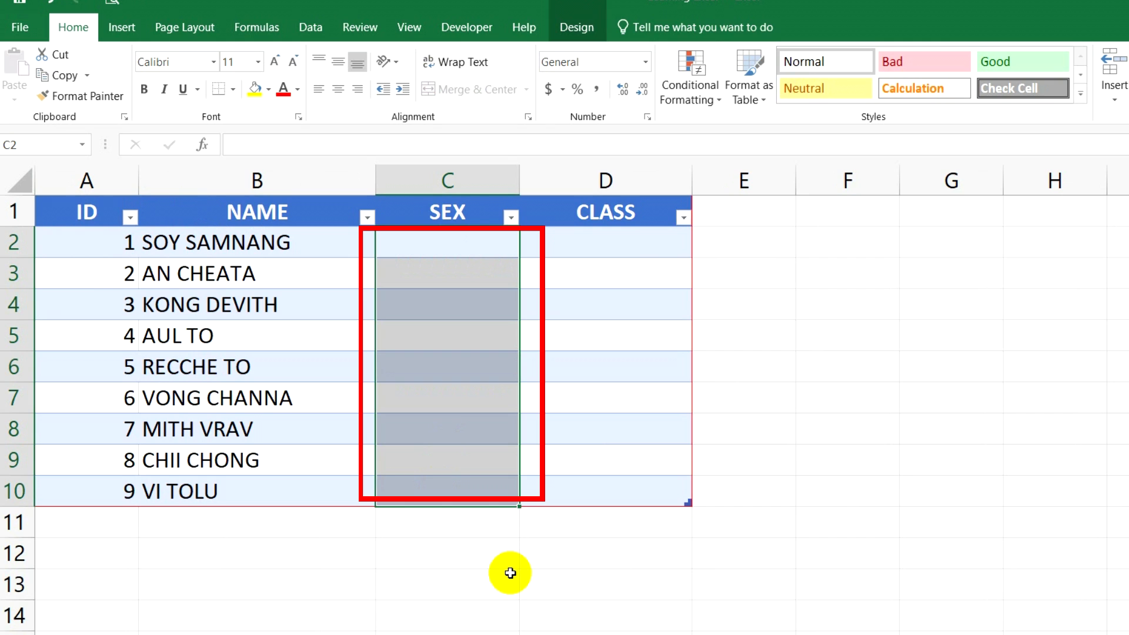
Restrict the SEX cells to a list sourced from Detail!$A$2:$A$3 (M or F).
click(309, 27)
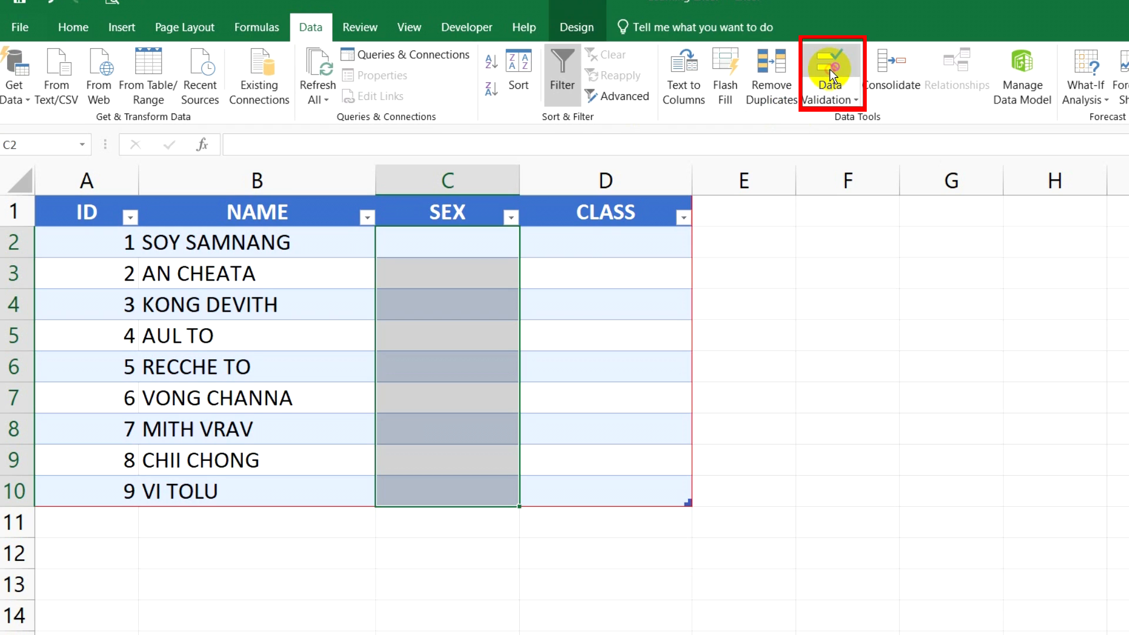
click(829, 68)
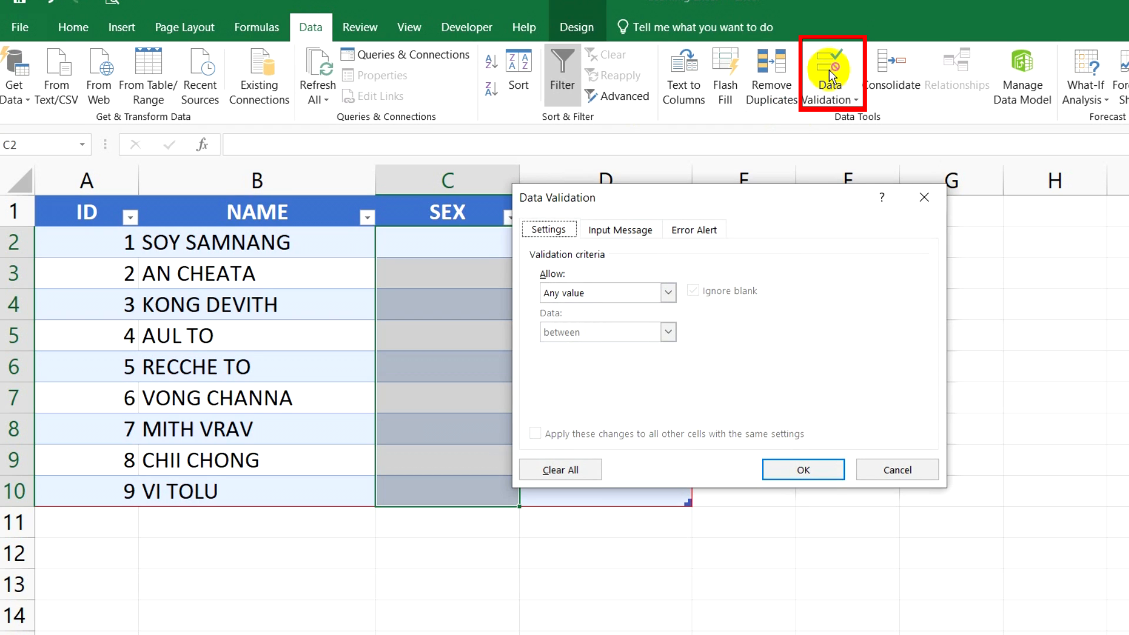
click(665, 293)
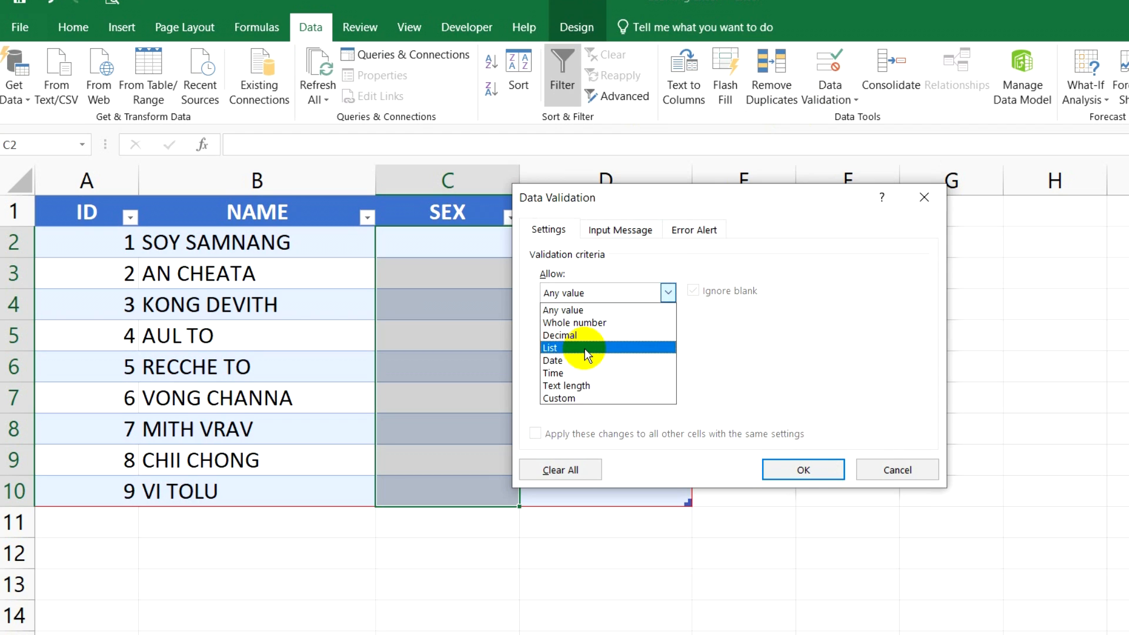
click(550, 348)
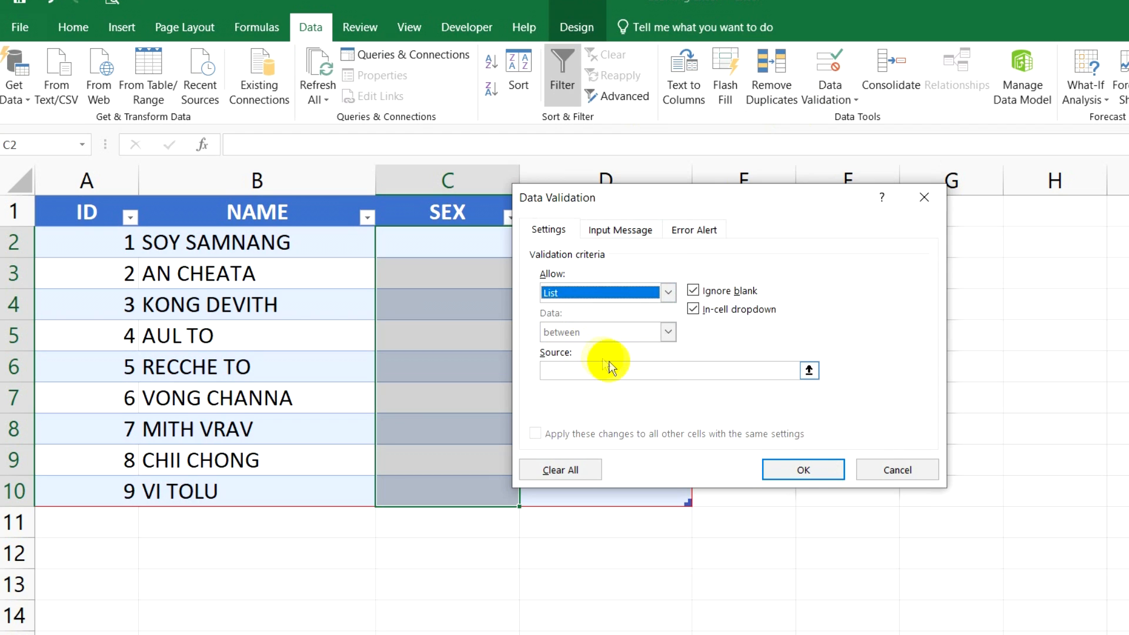
click(582, 370)
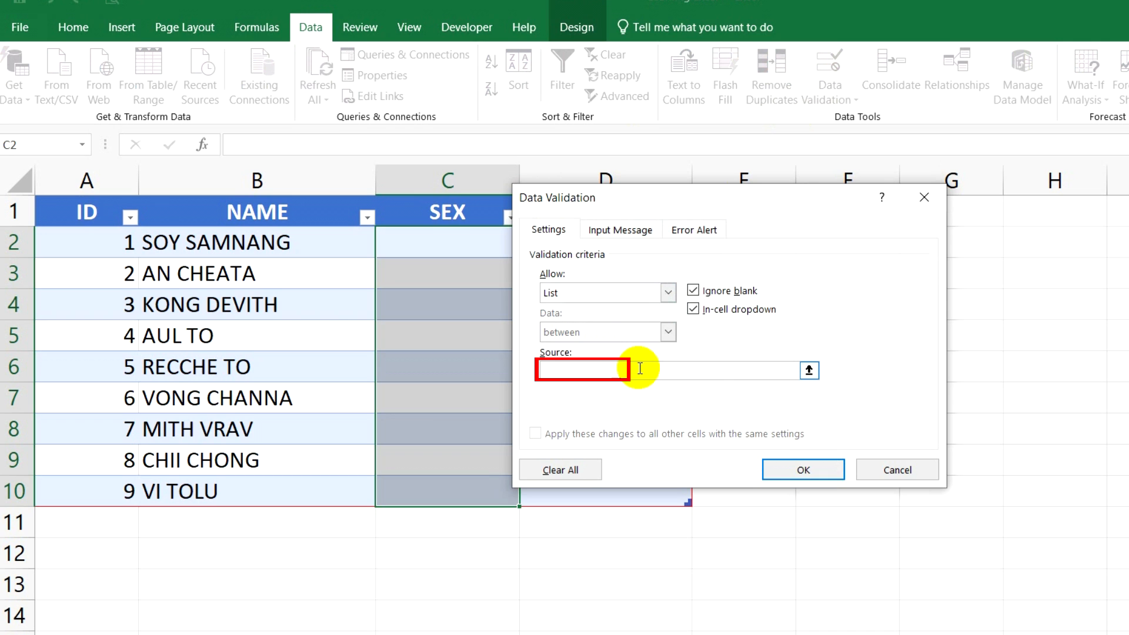
click(809, 370)
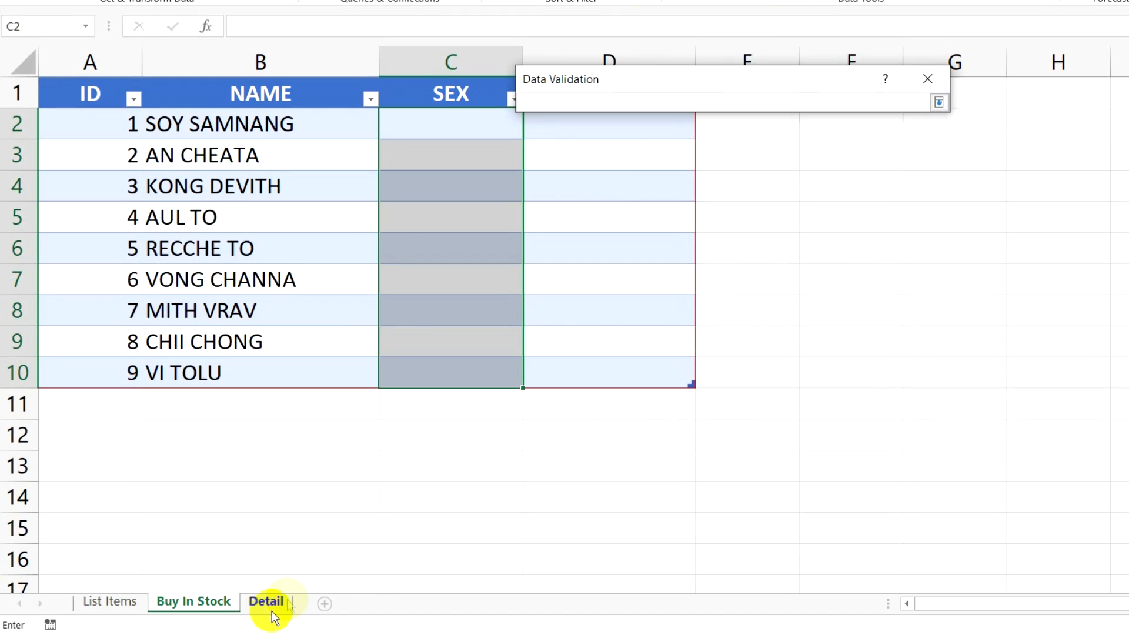
click(267, 601)
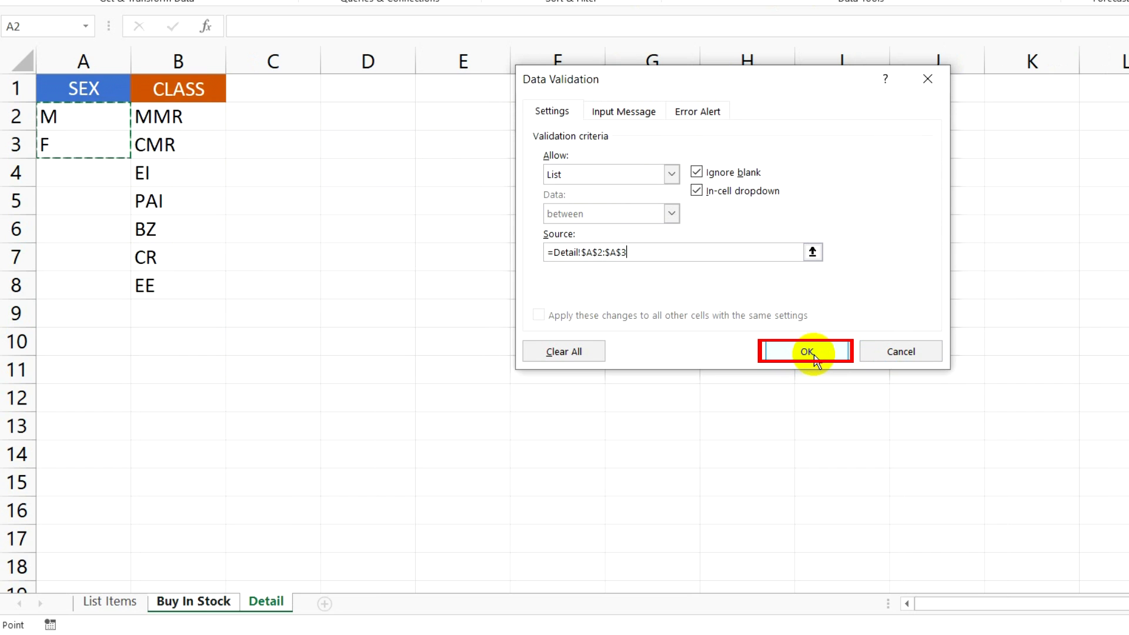
click(804, 352)
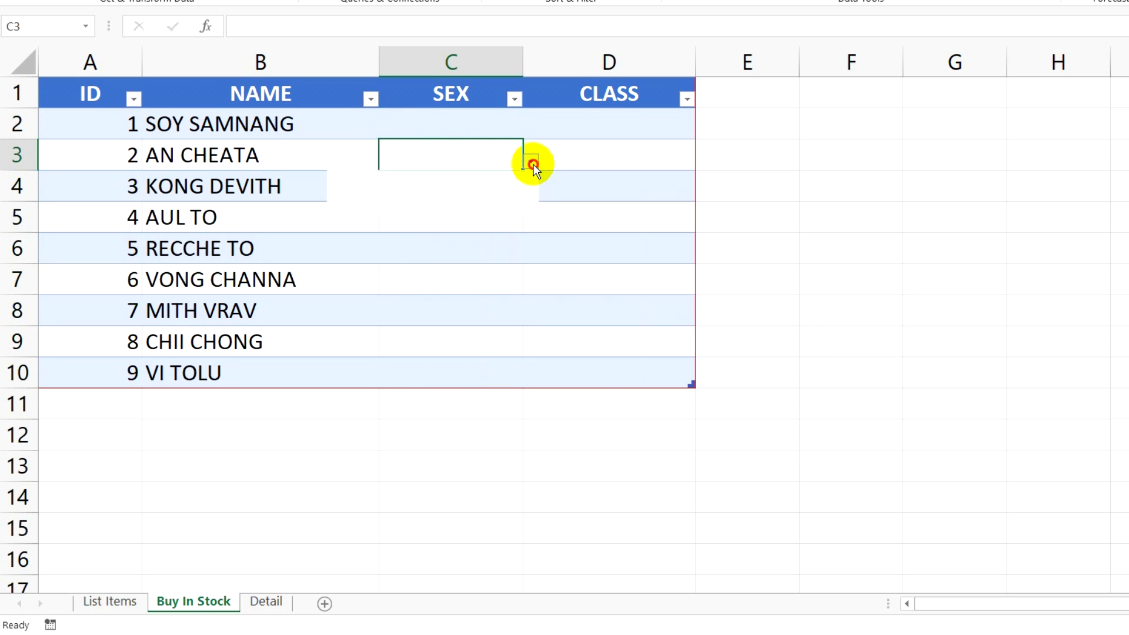
text(M)
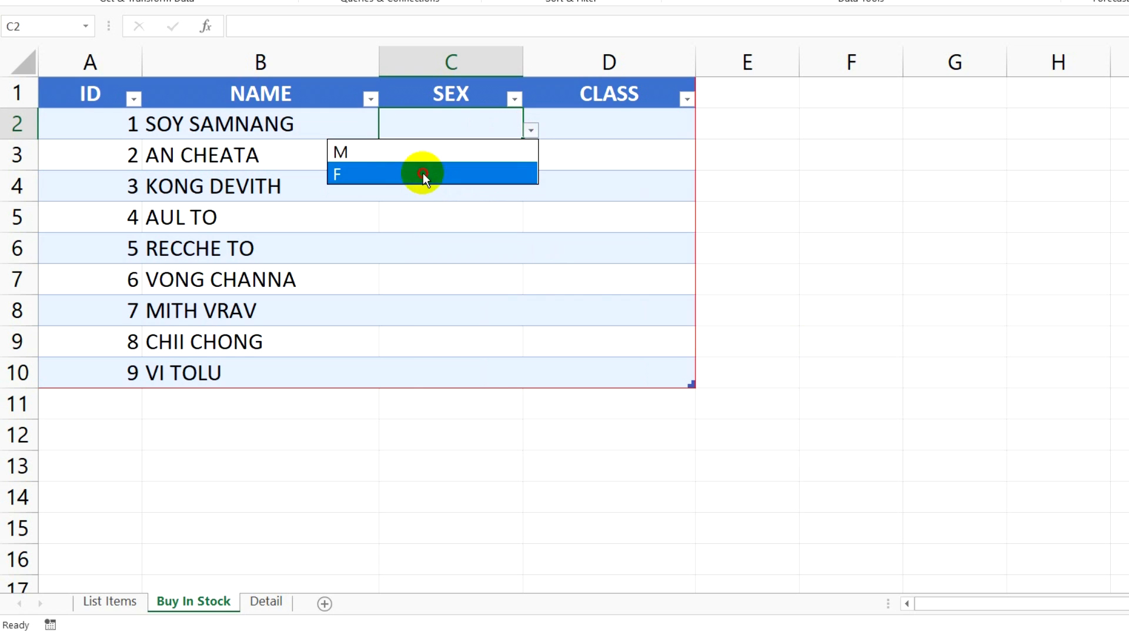
click(423, 174)
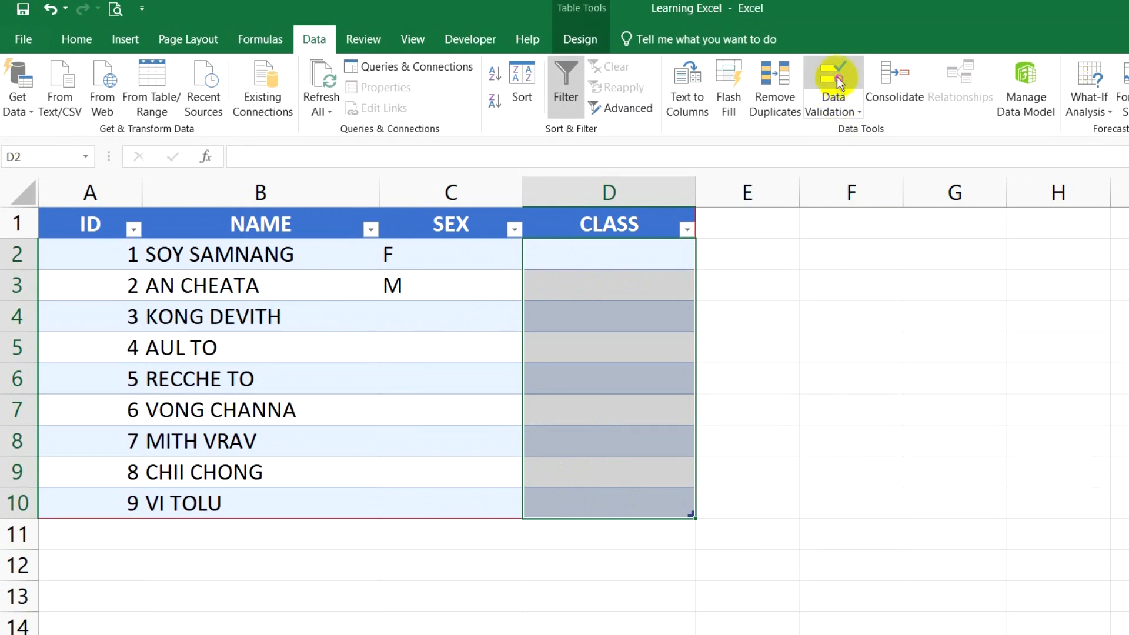
Restrict CLASS cells D2:D10 to a list sourced from Detail!$B$2:$B$8.
click(833, 79)
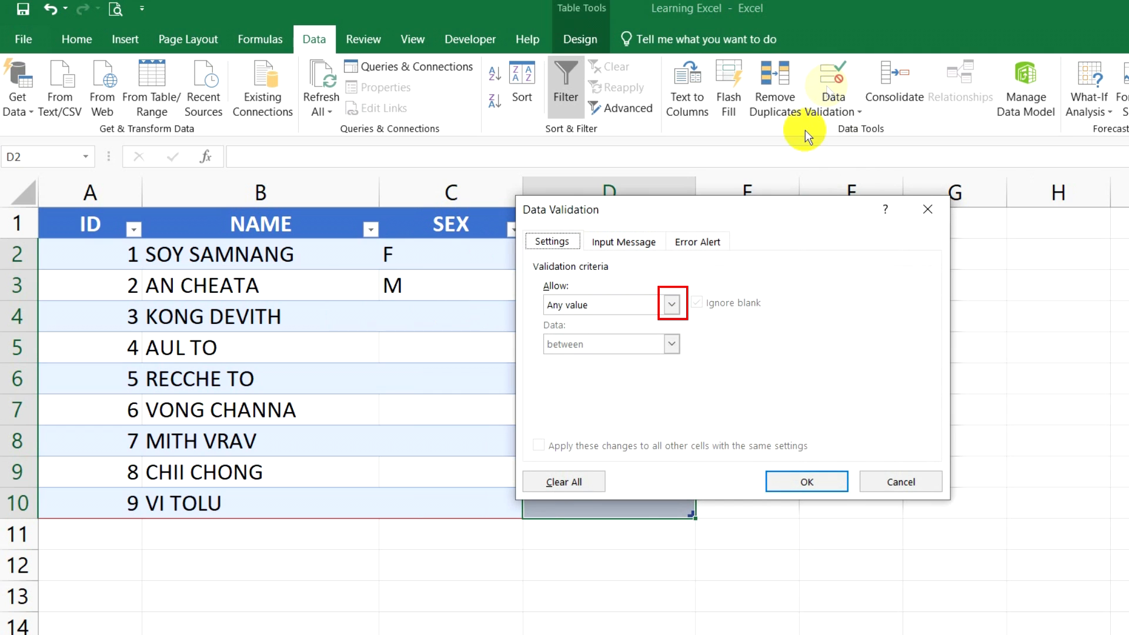
click(670, 304)
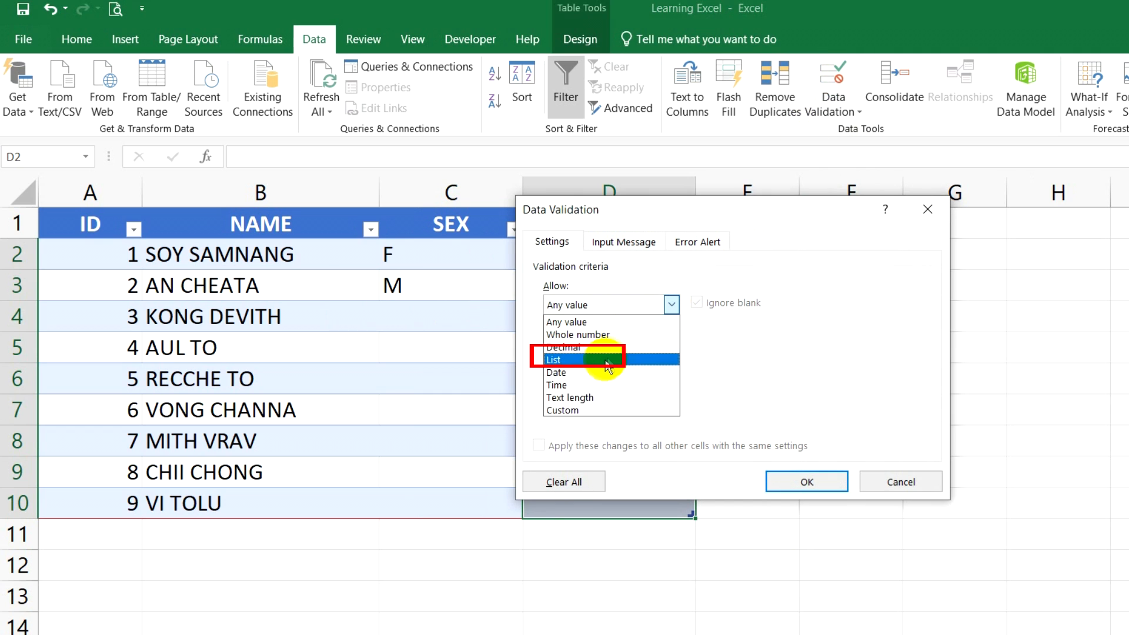
click(563, 358)
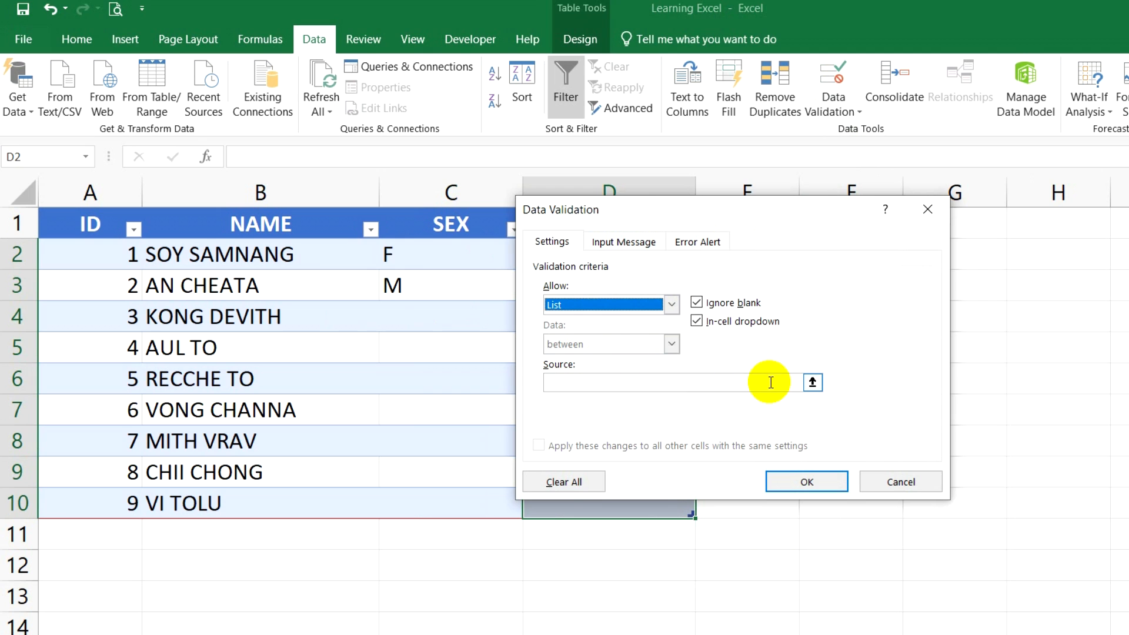
click(813, 383)
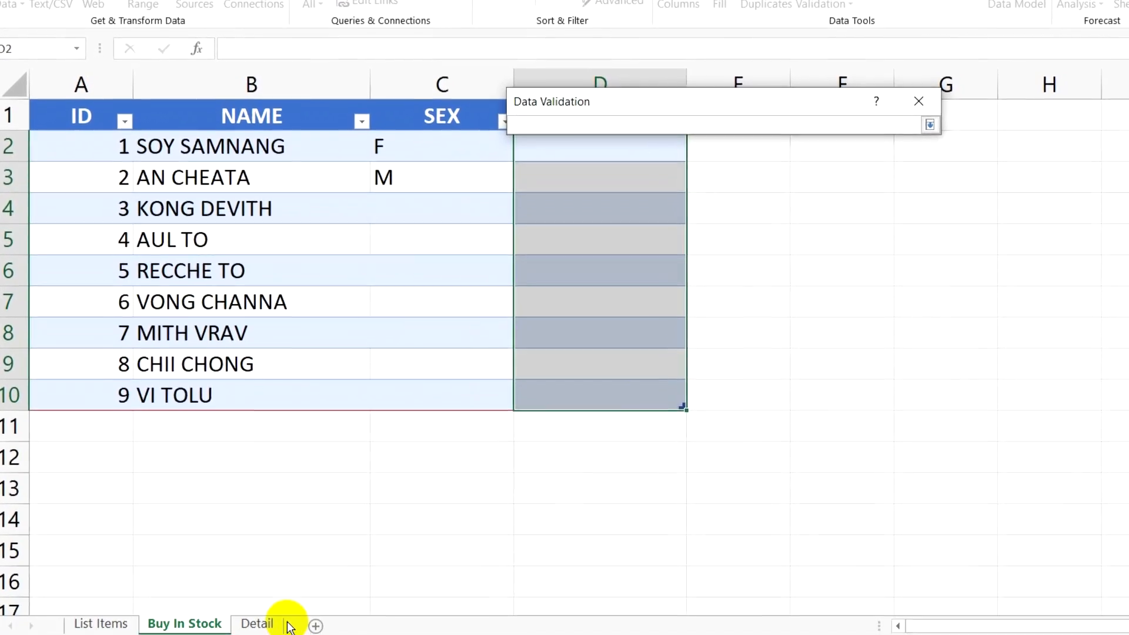
click(255, 623)
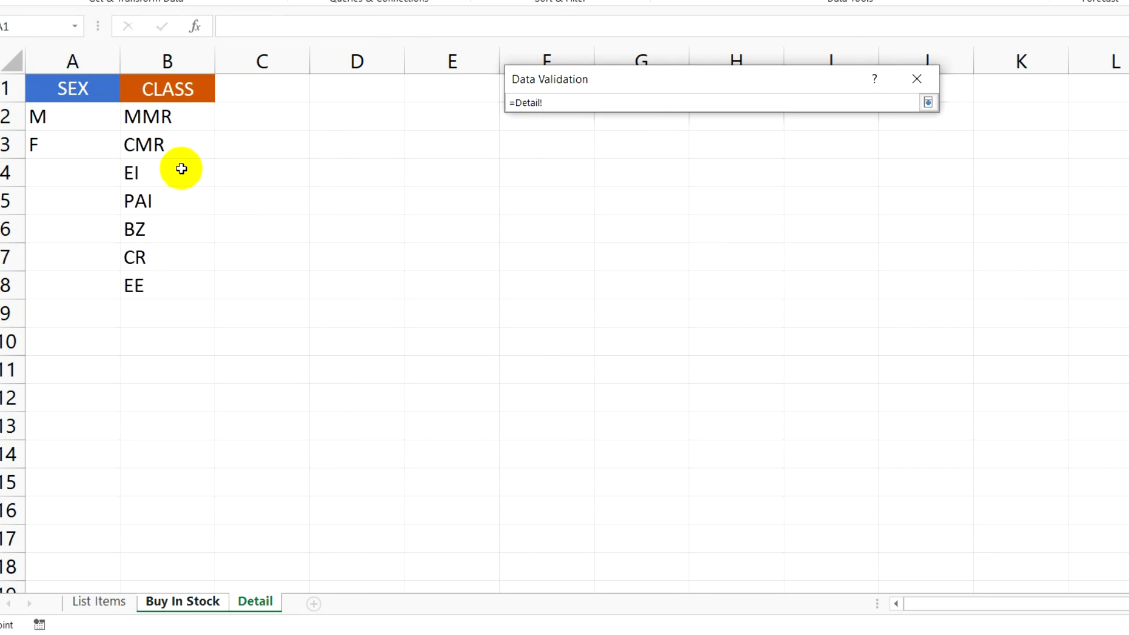
drag(168, 116, 168, 284)
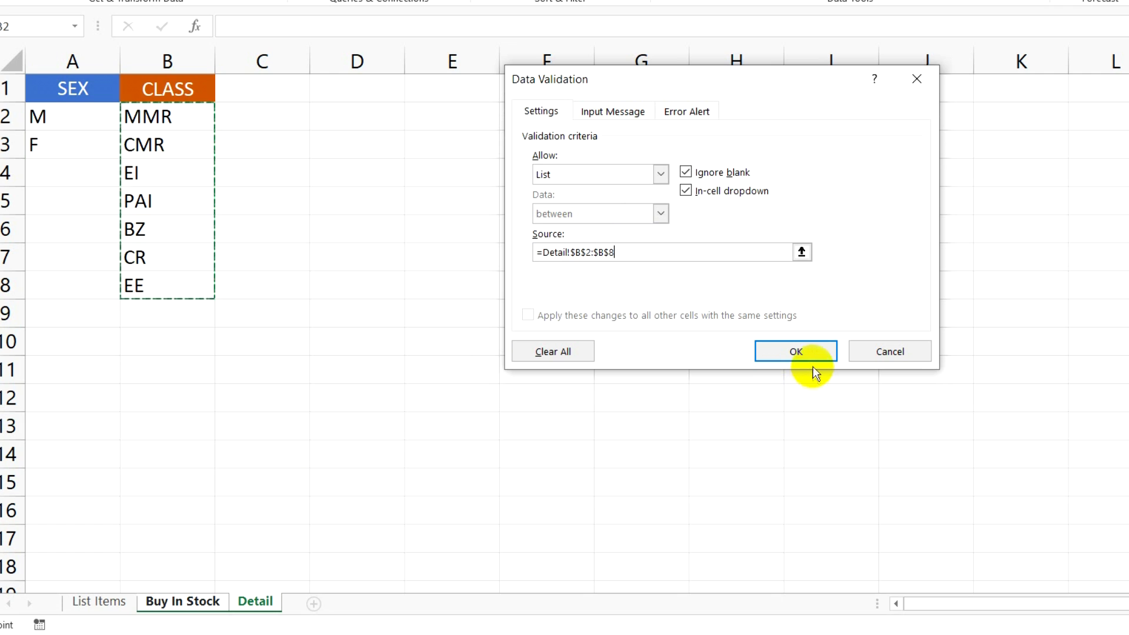
click(795, 351)
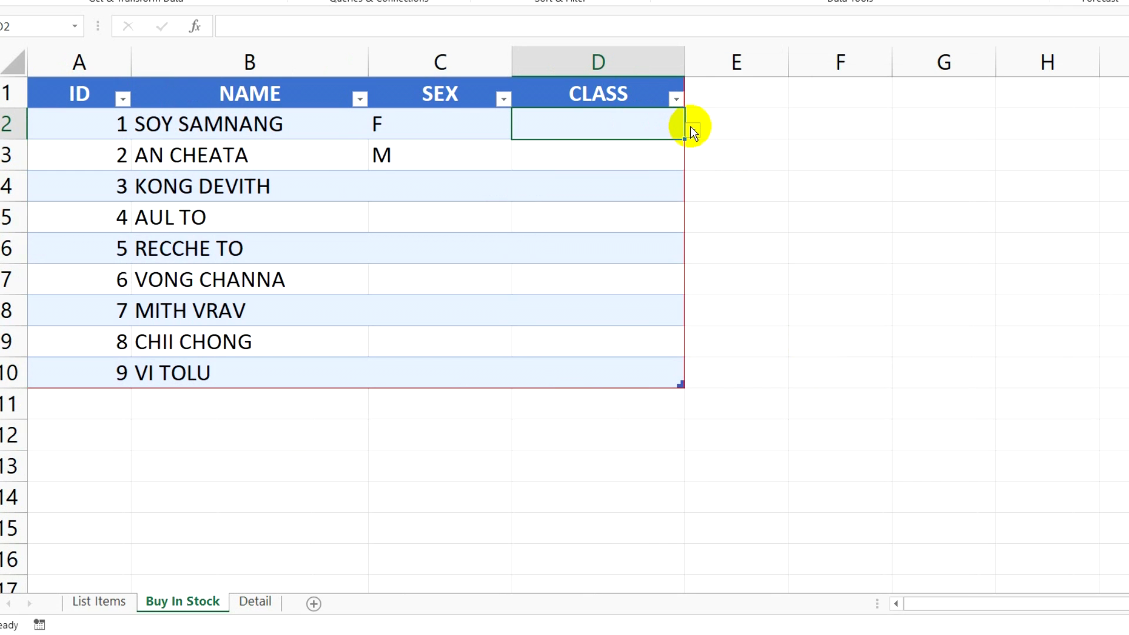
Enter CMR in D2, EI in D3 and pick MMR from D4's CLASS dropdown.
text(CMR)
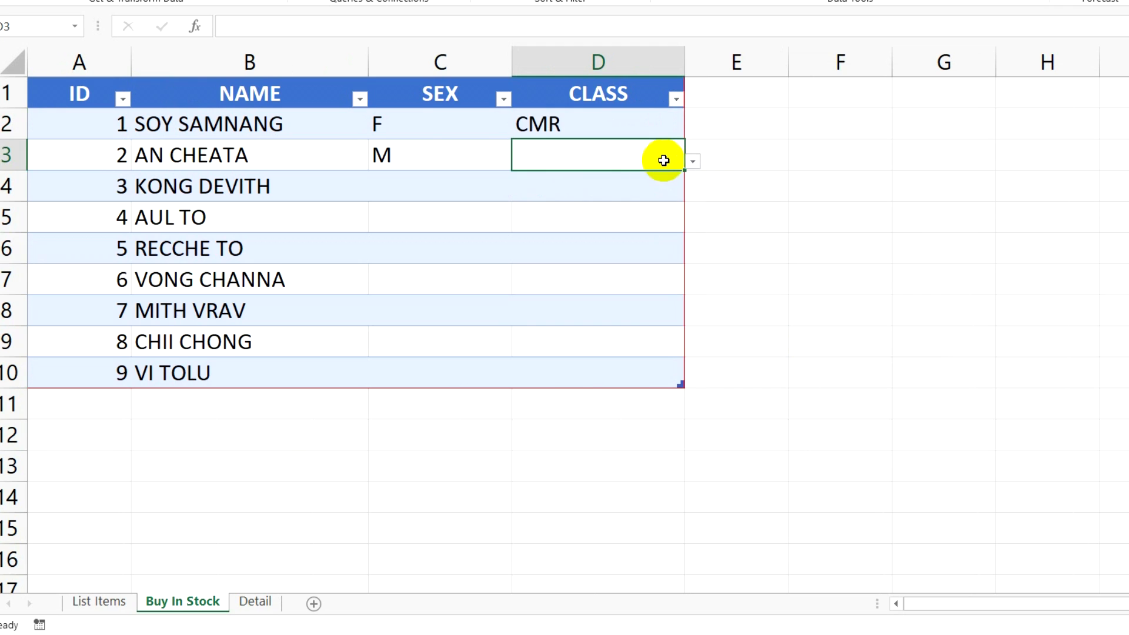
text(EI)
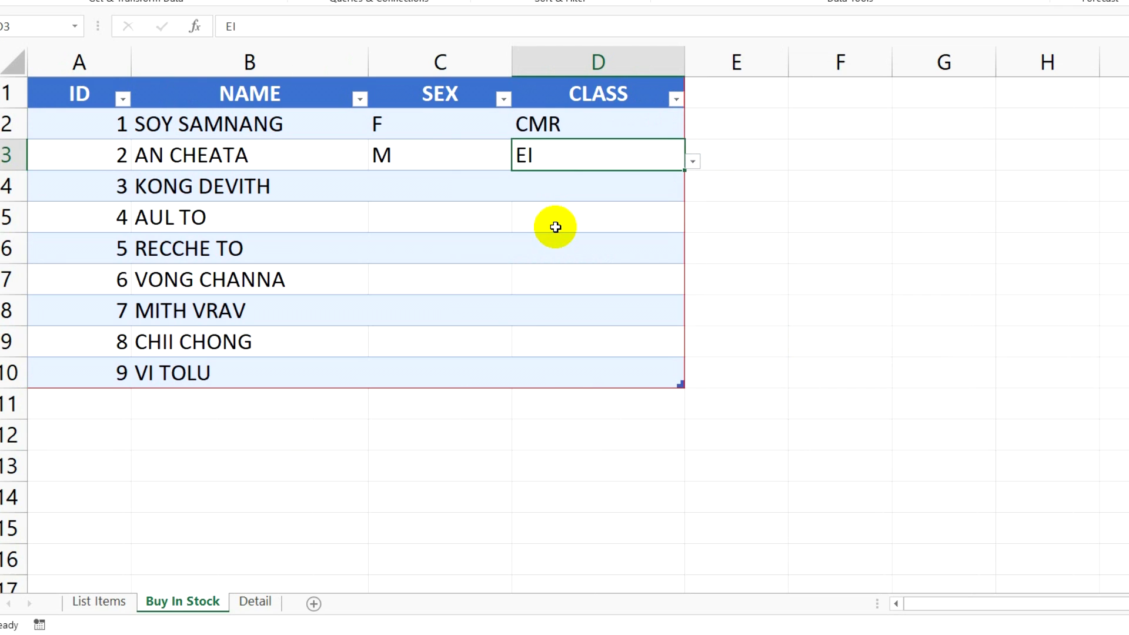
click(690, 192)
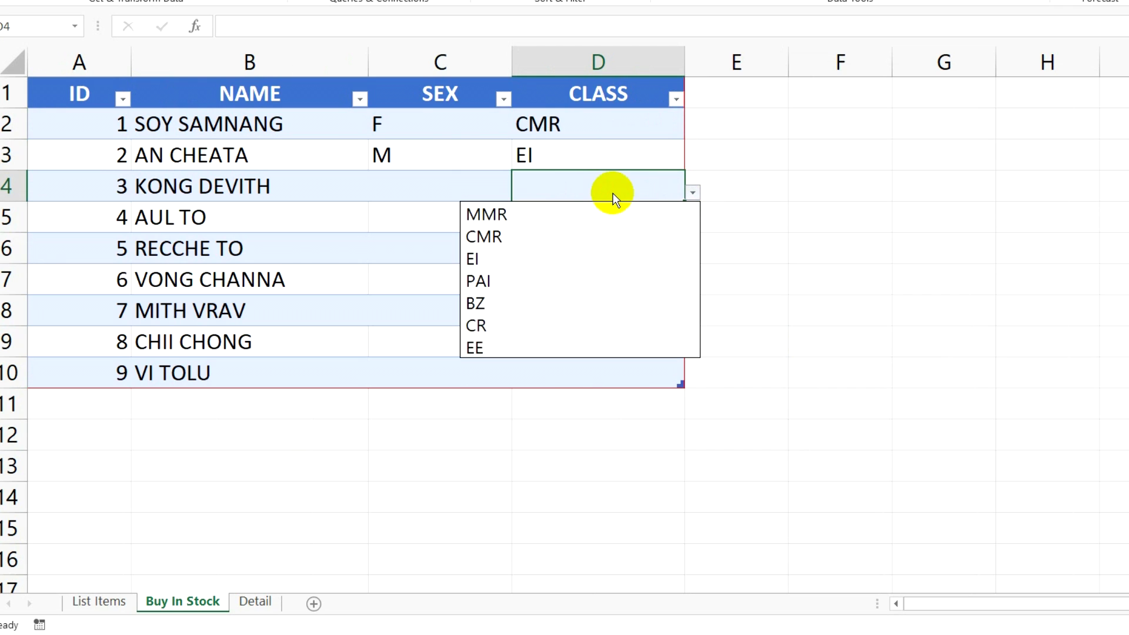
click(485, 214)
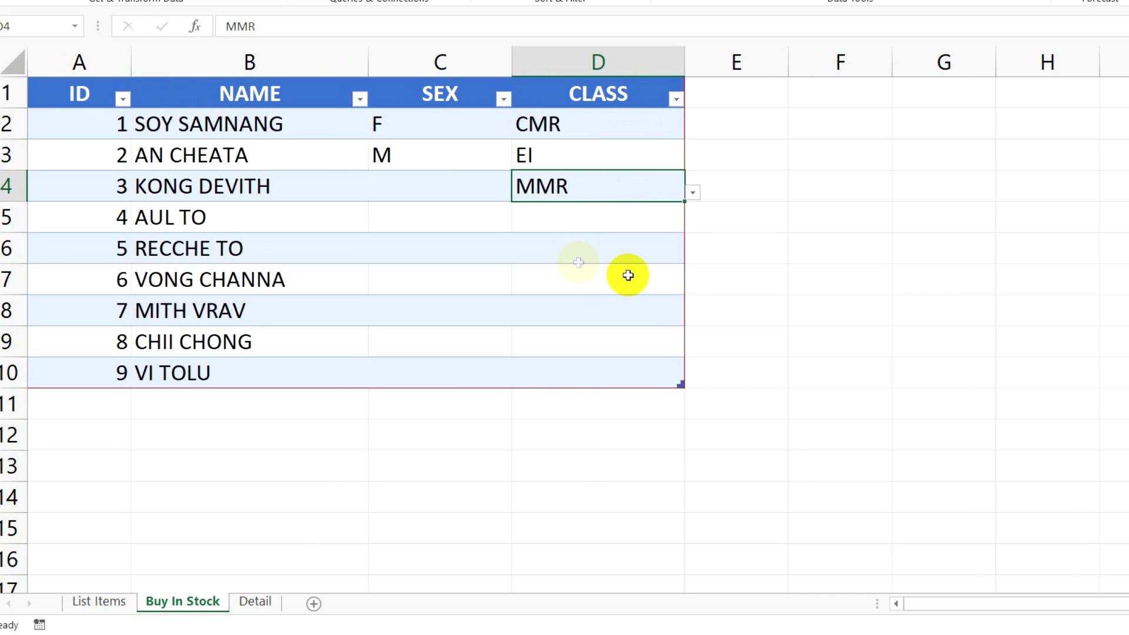
click(734, 310)
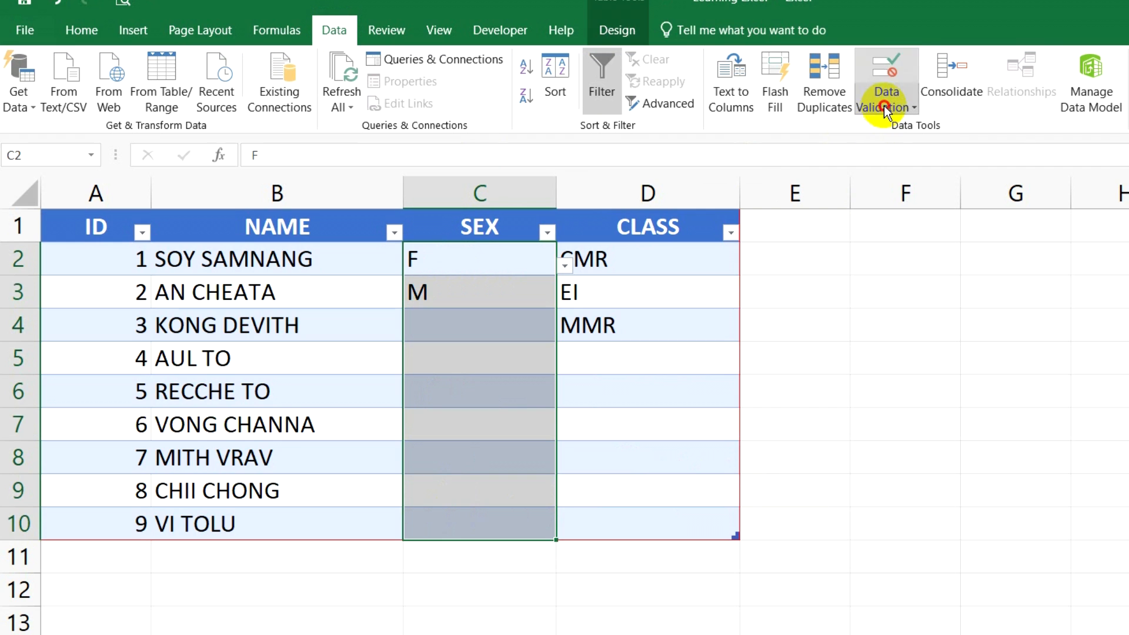
Clear all data validation from the SEX cells C2:C10, keeping their entries.
click(886, 94)
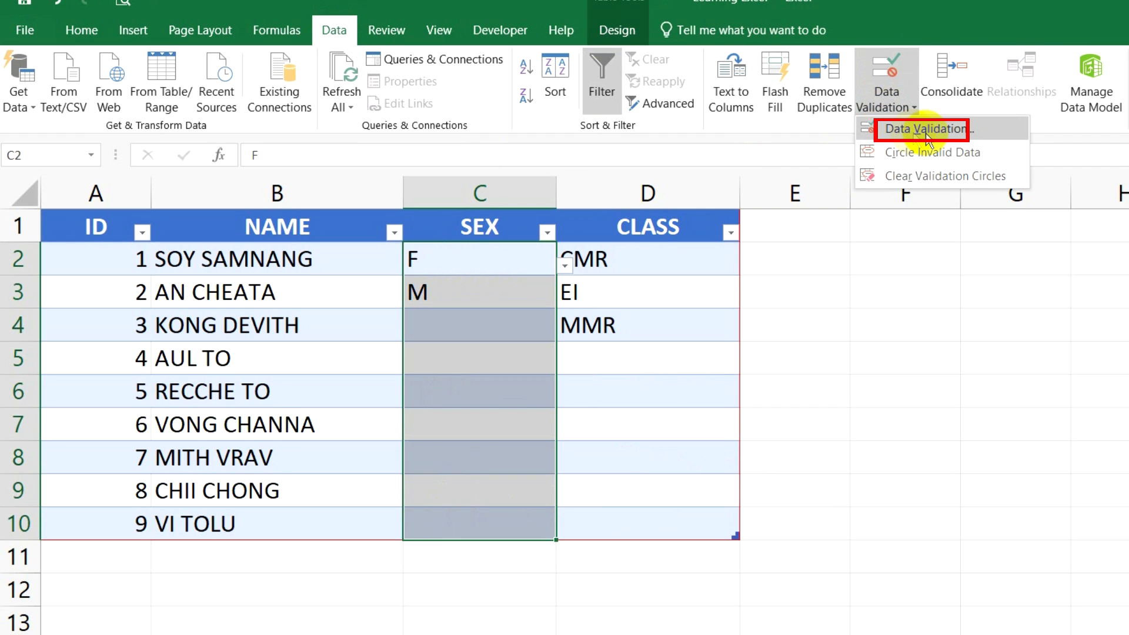
click(931, 130)
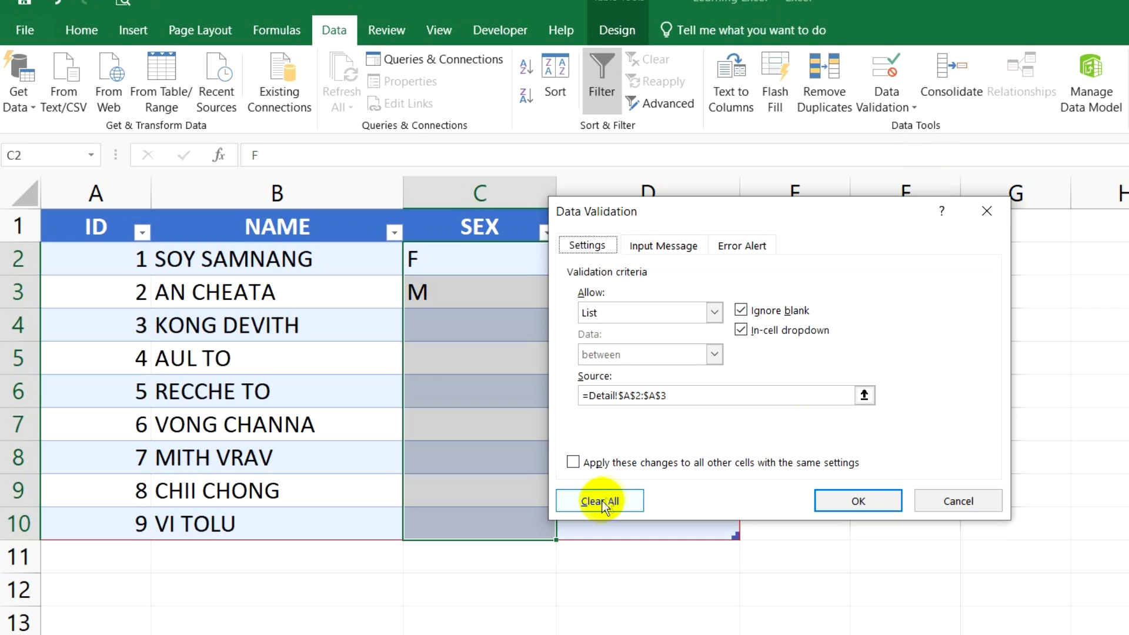
click(598, 500)
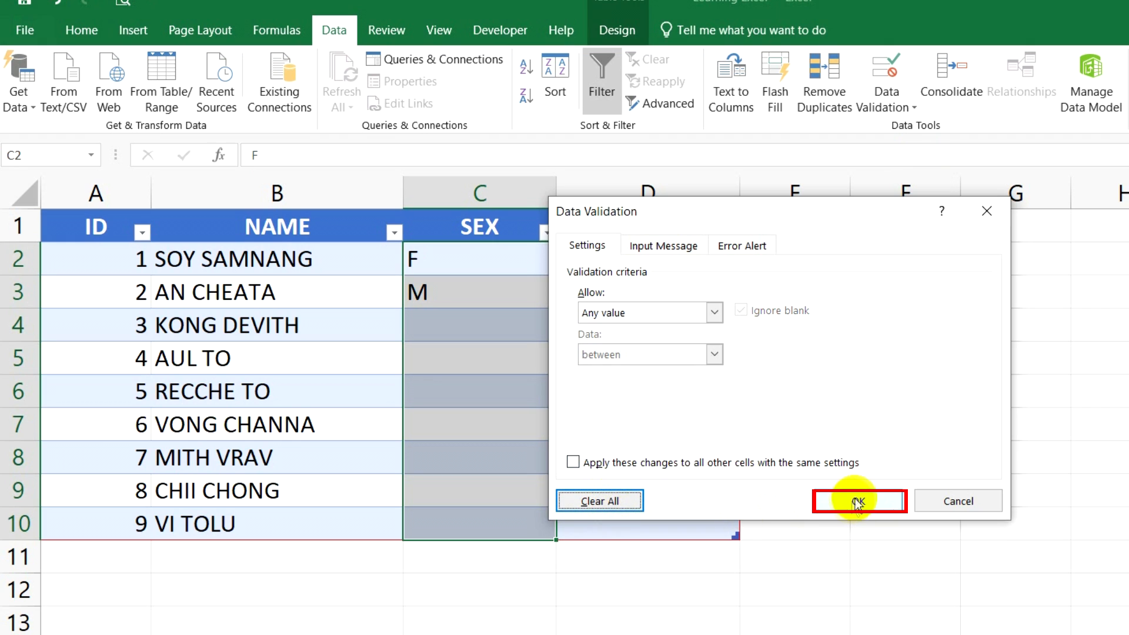
click(857, 501)
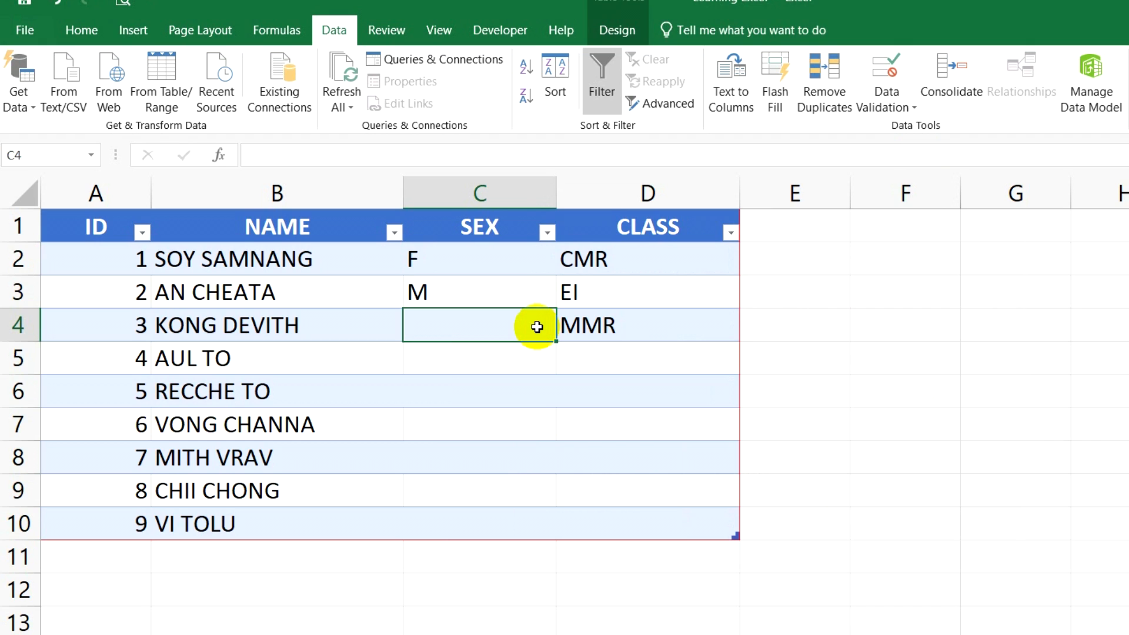
mouse_move(633, 302)
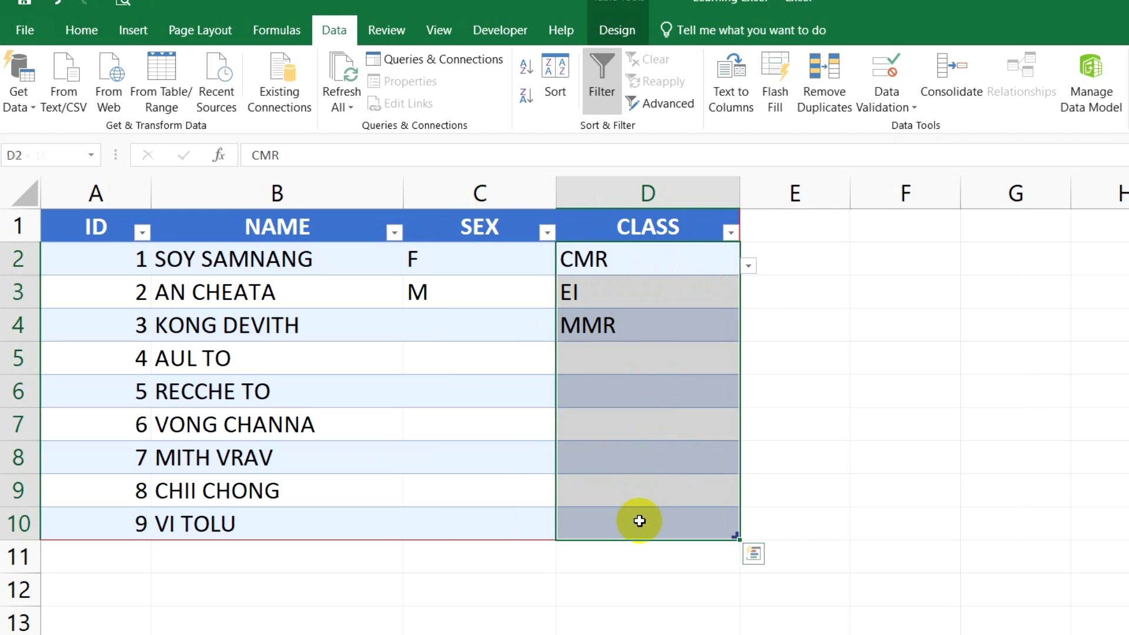
mouse_move(1010, 553)
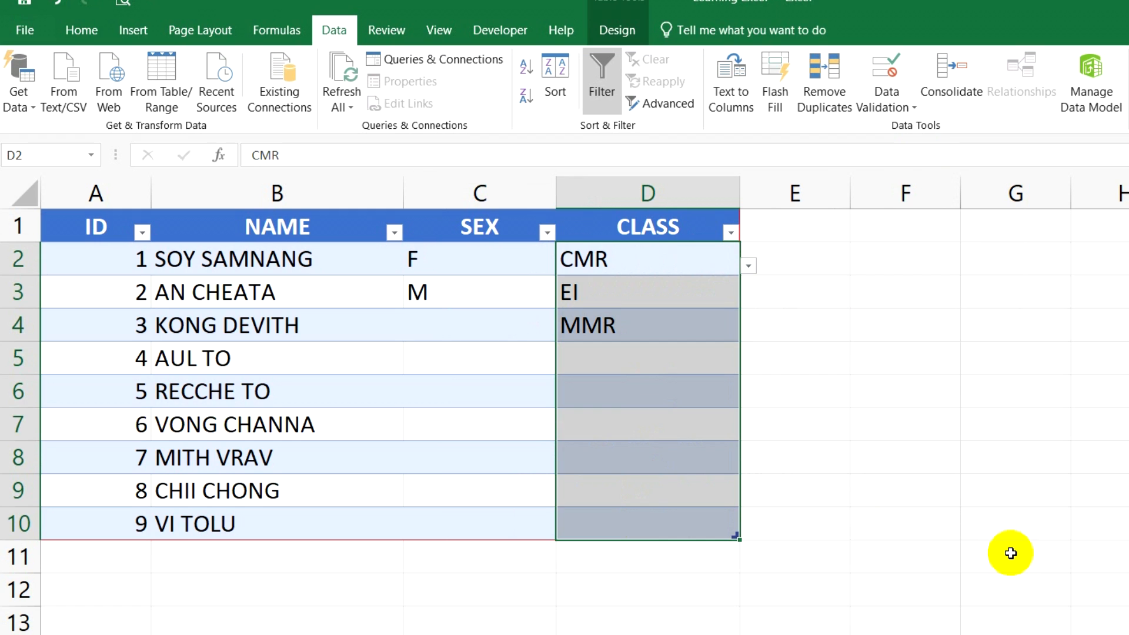
mouse_move(881, 135)
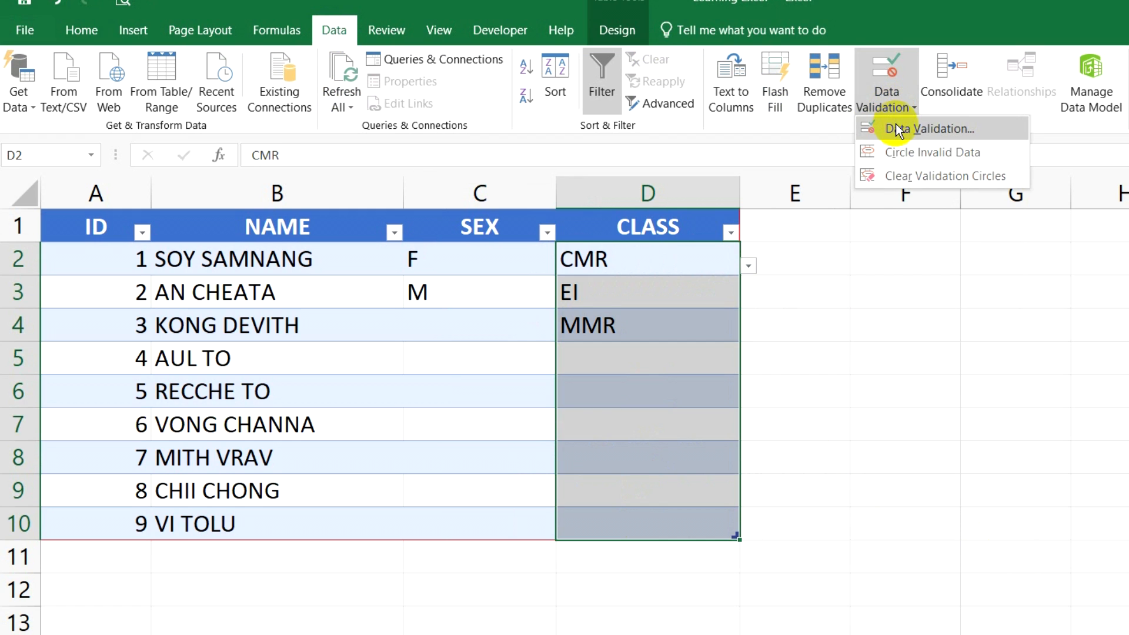
Clear all data validation from the CLASS cells D2:D10, keeping CMR, EI and MMR.
click(931, 128)
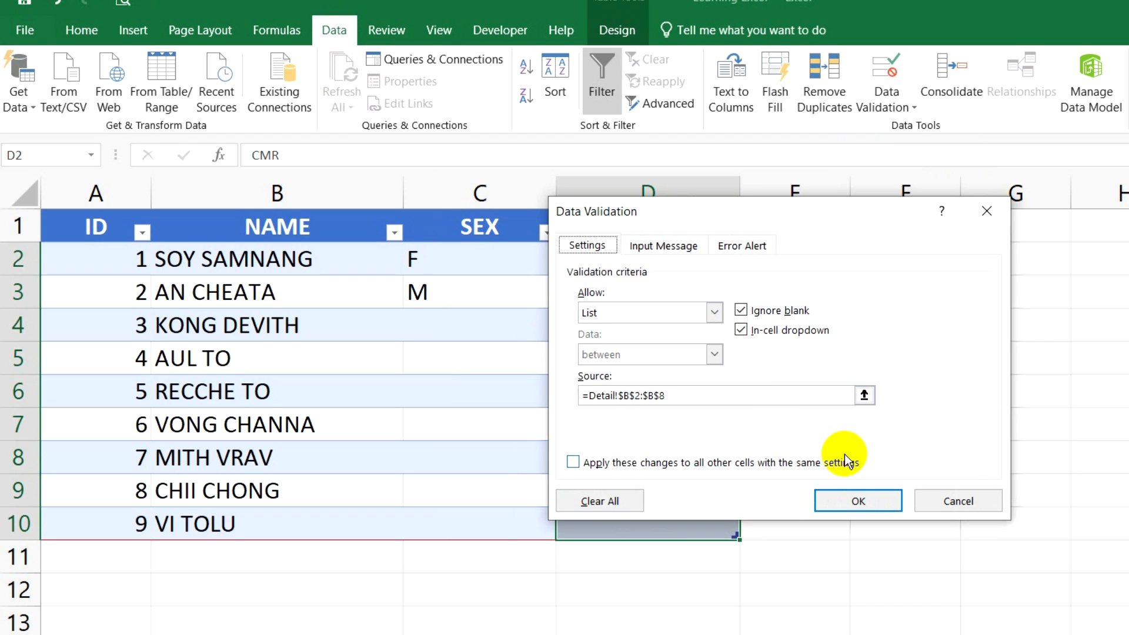
click(599, 501)
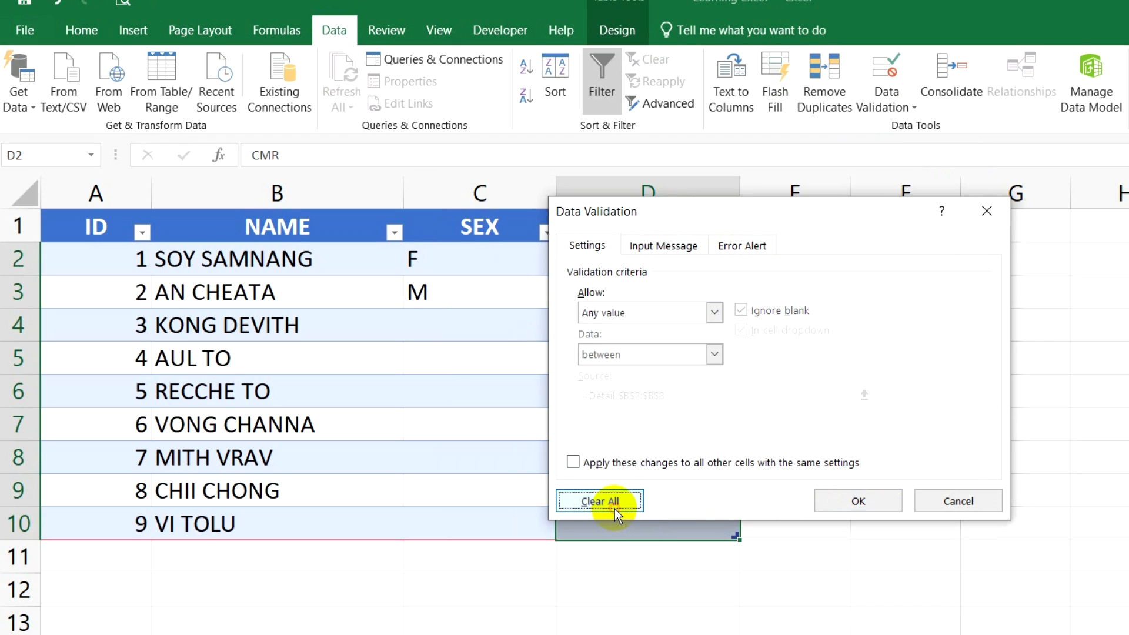
click(598, 501)
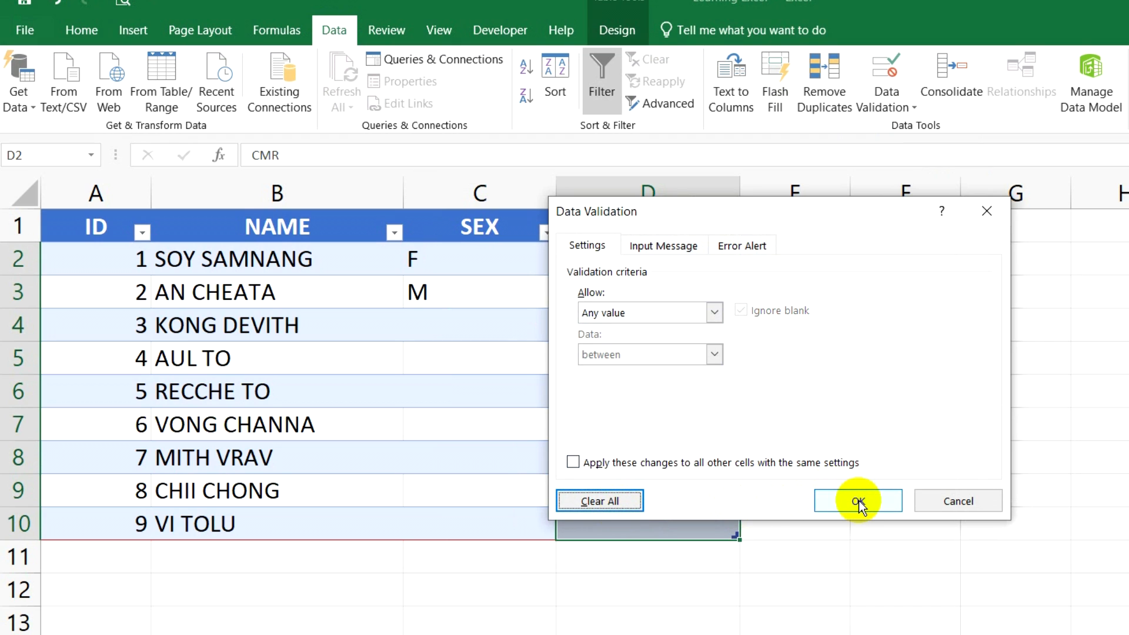
click(857, 500)
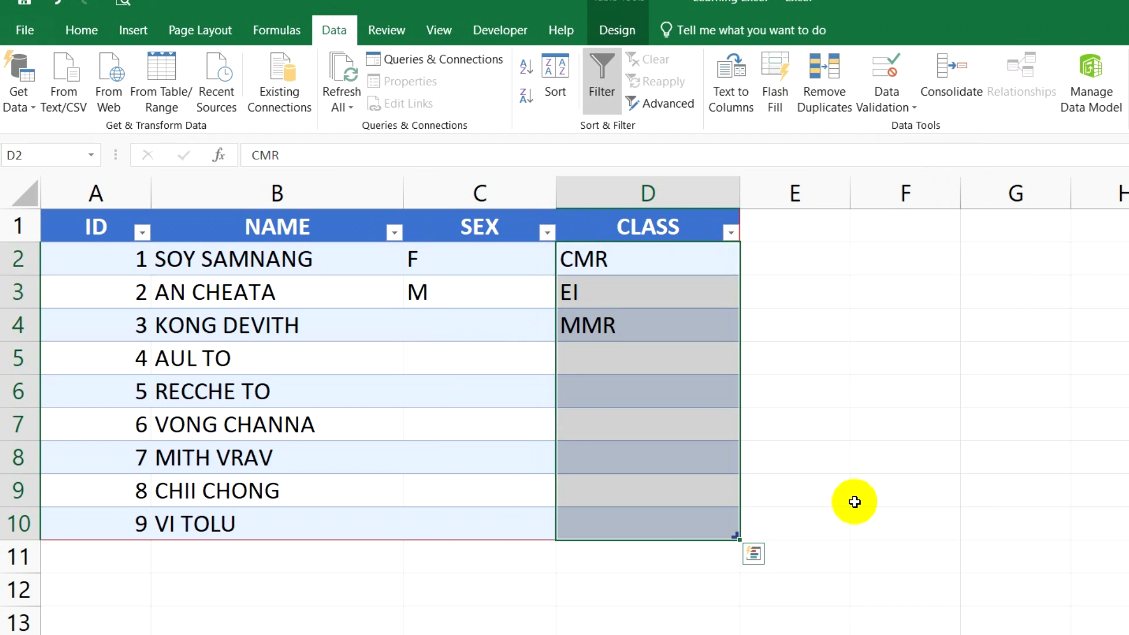